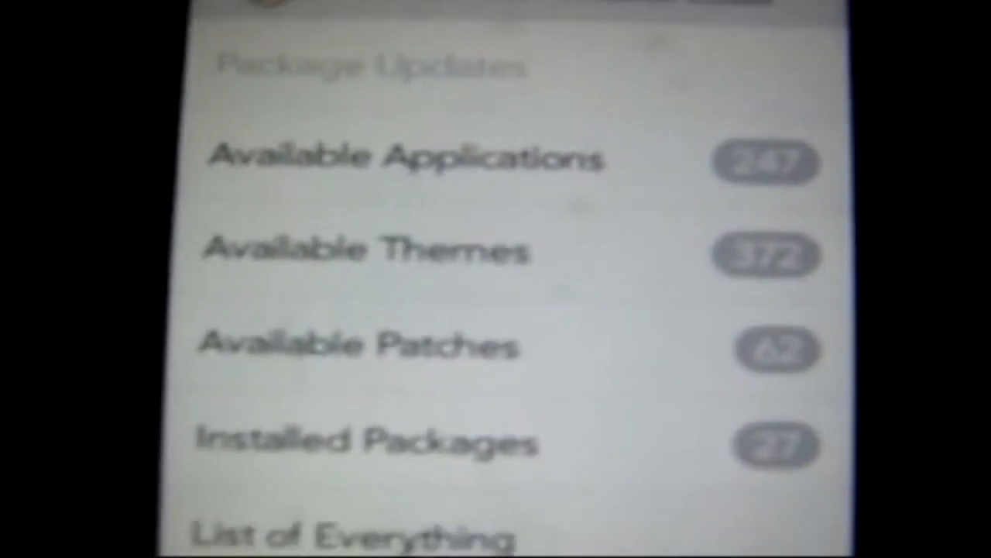
scroll(up, 3)
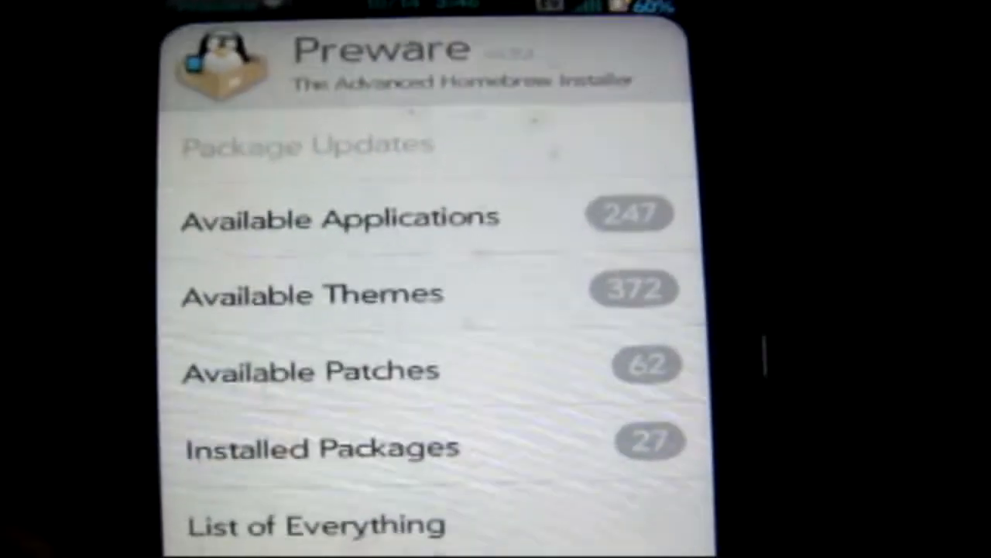
scroll(up, 3)
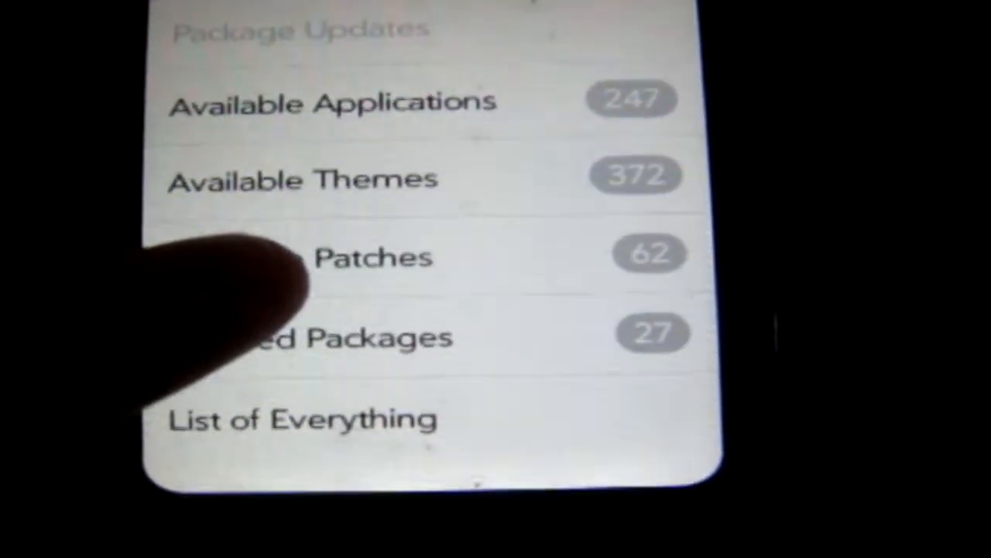